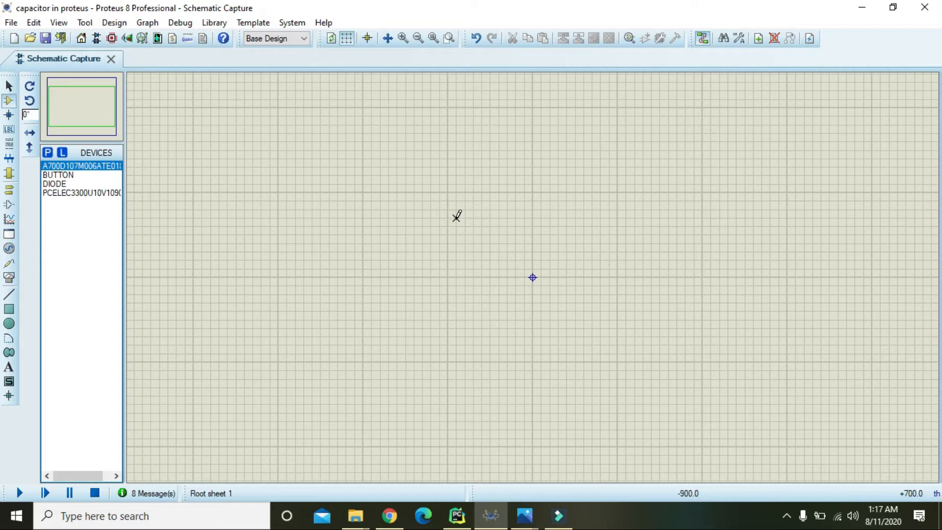
mouse_move(457, 233)
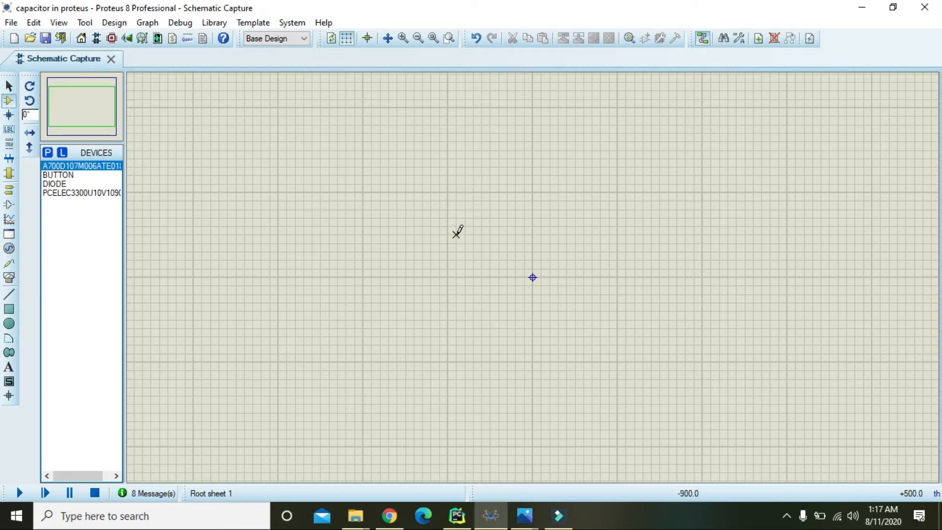
mouse_move(448, 244)
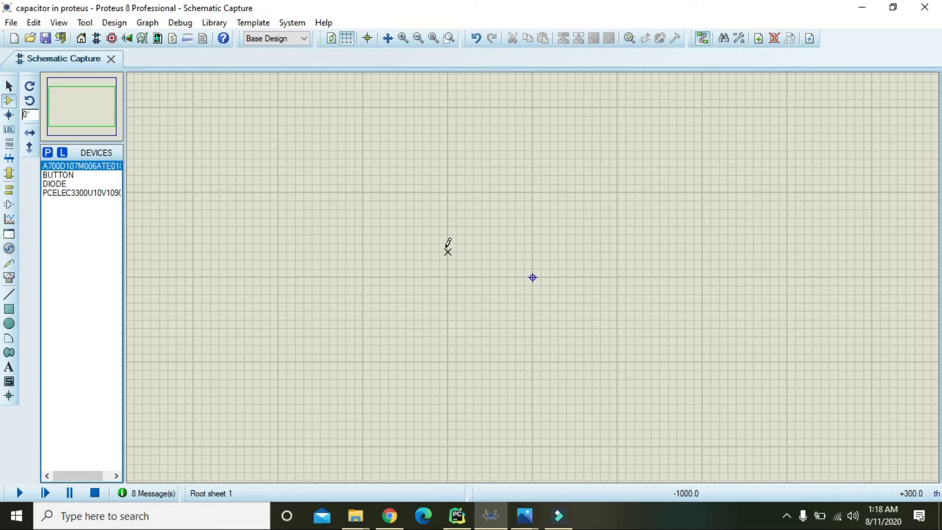
mouse_move(152, 189)
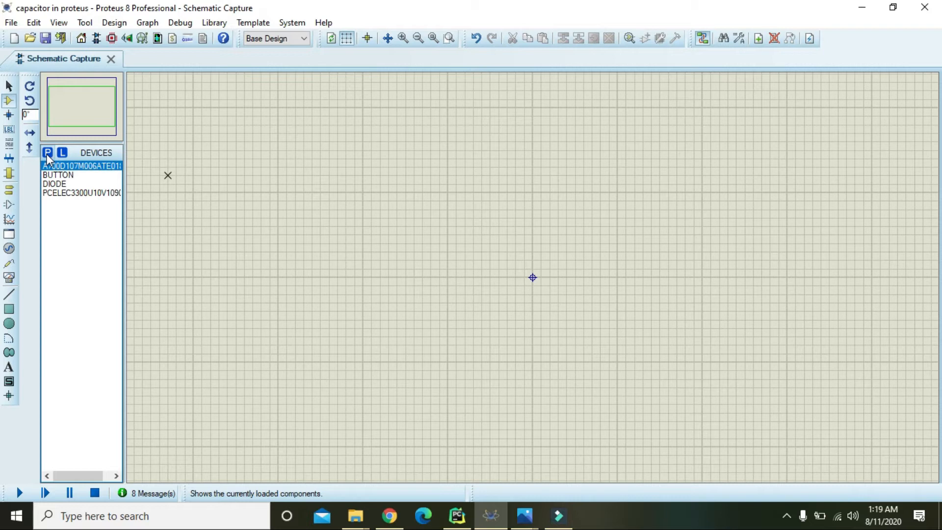
Search the device library for 'push button' and place the BUTTON part
click(48, 153)
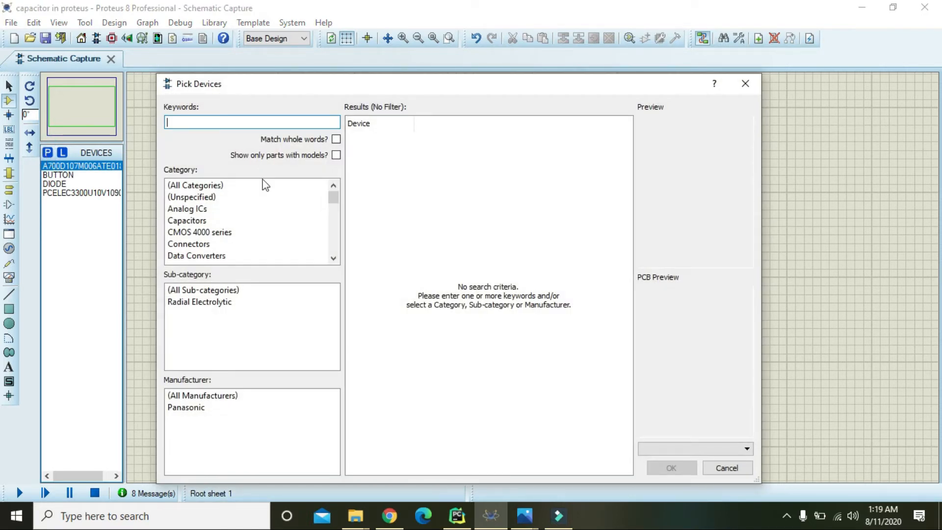
text(push button)
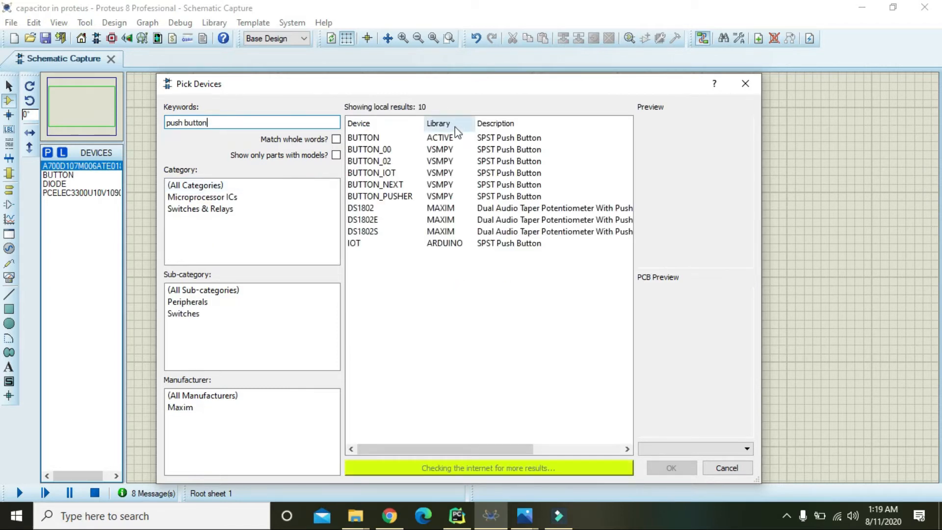
click(671, 468)
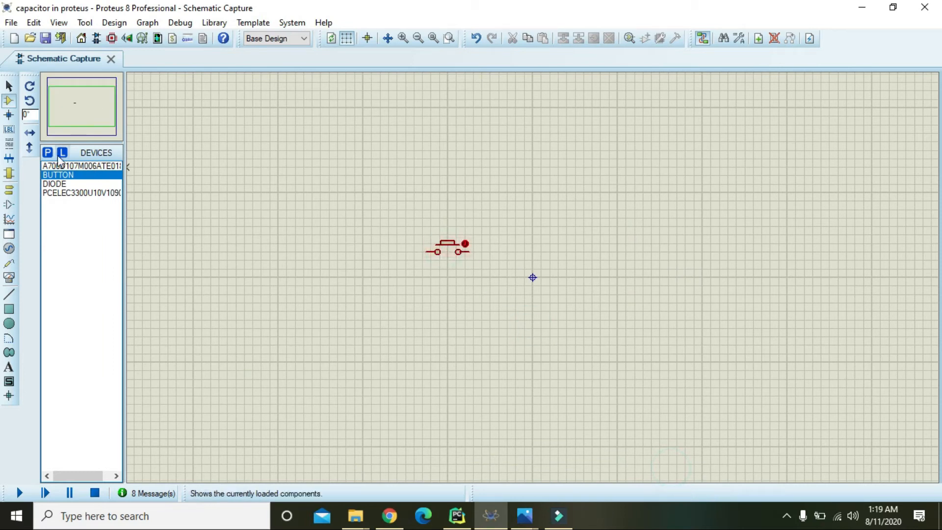
Pick a 180u electrolytic aluminum capacitor from Capacitors and place it beside the button
click(47, 153)
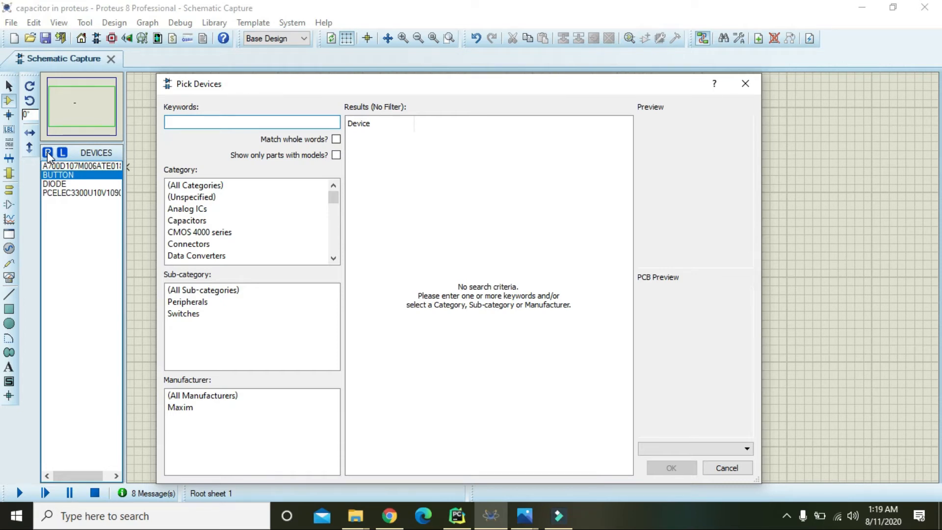
mouse_move(152, 198)
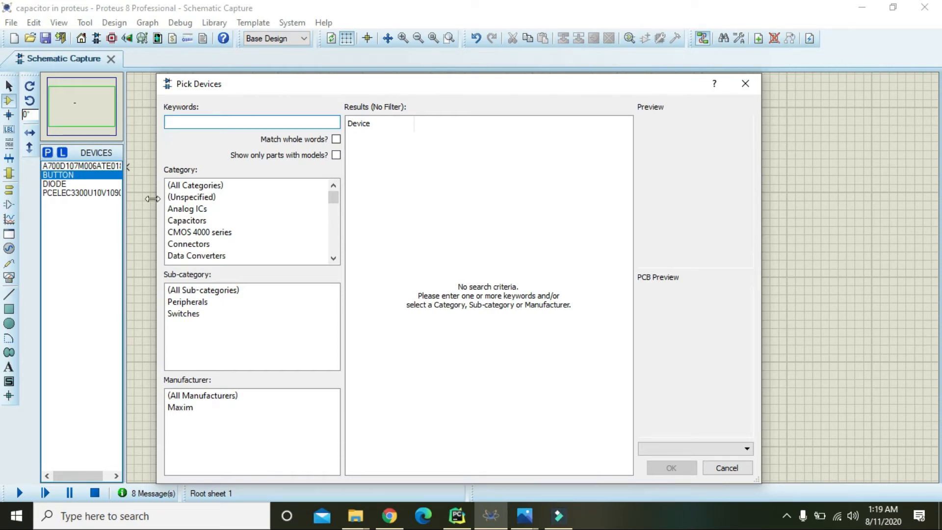
click(187, 220)
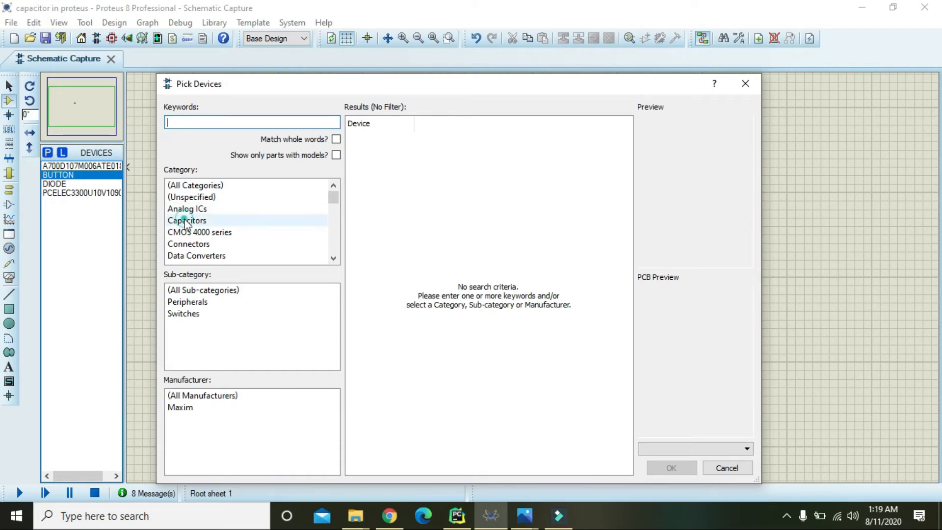
click(187, 221)
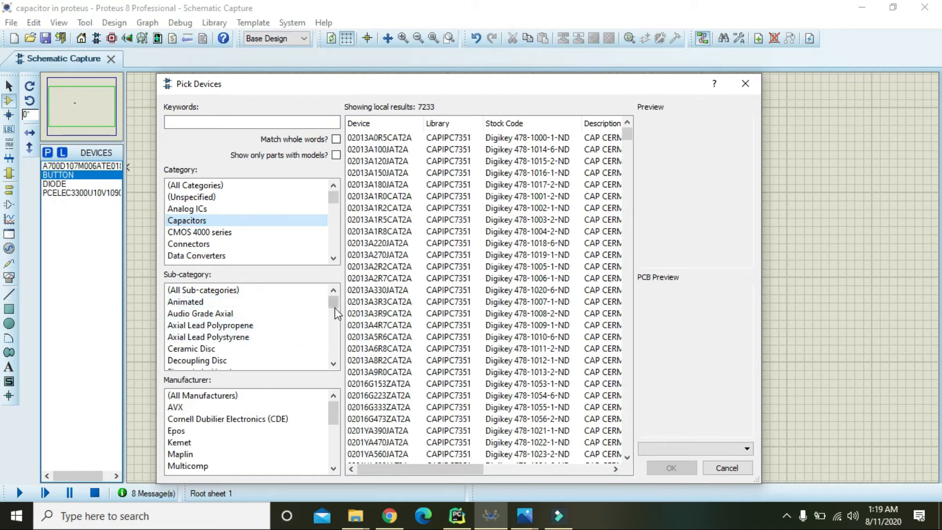
click(209, 348)
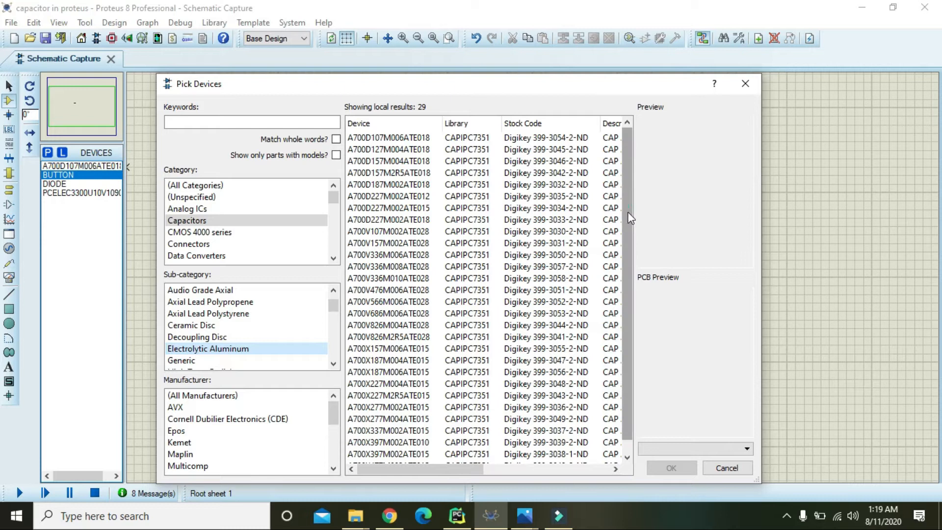
scroll(down, 3)
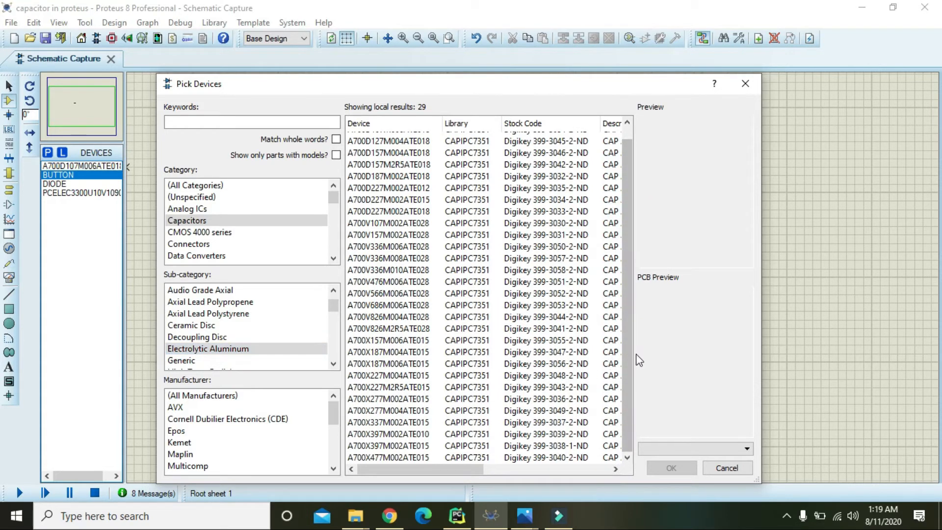
click(671, 468)
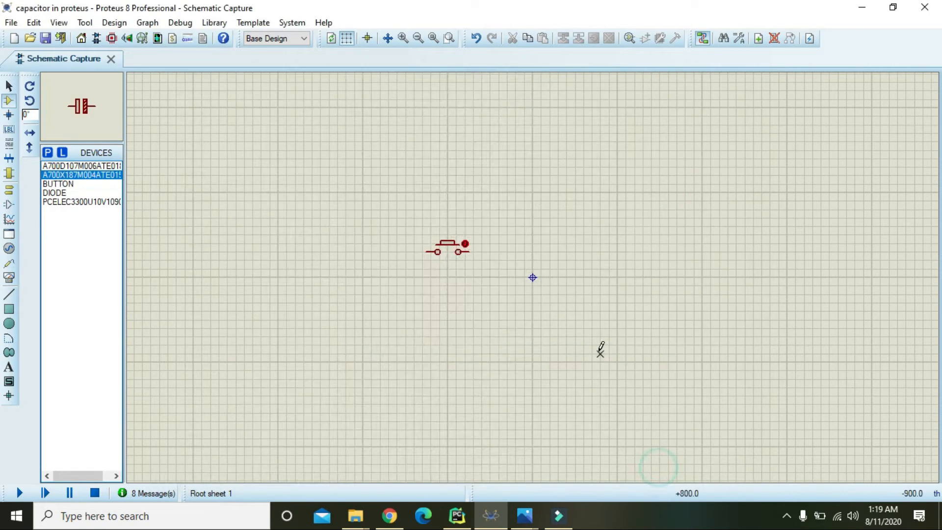
click(532, 277)
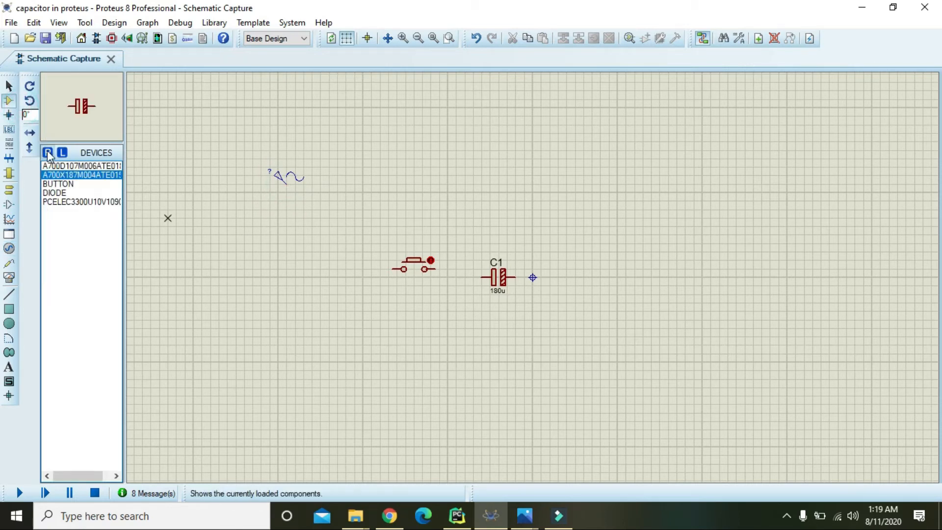
Search 'diode', choose the generic DIODE part and place it on the sheet
click(48, 153)
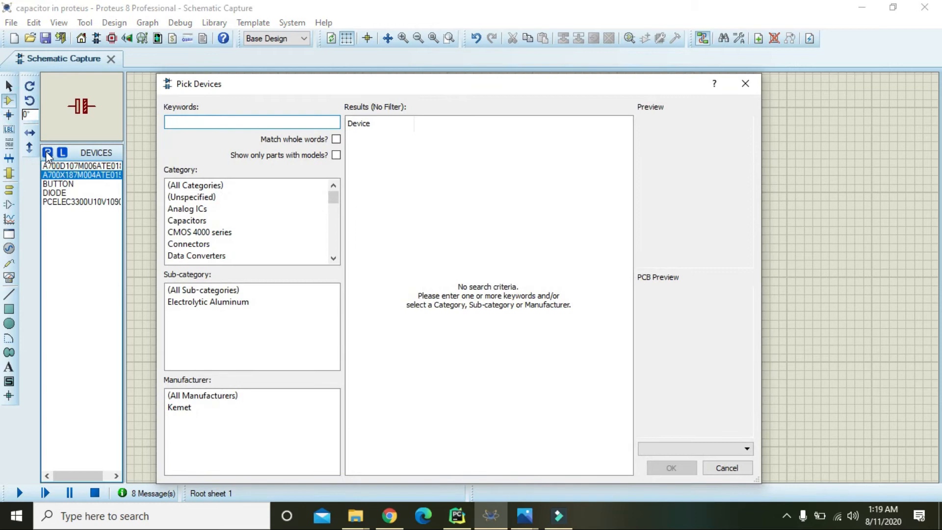
text(diode generic)
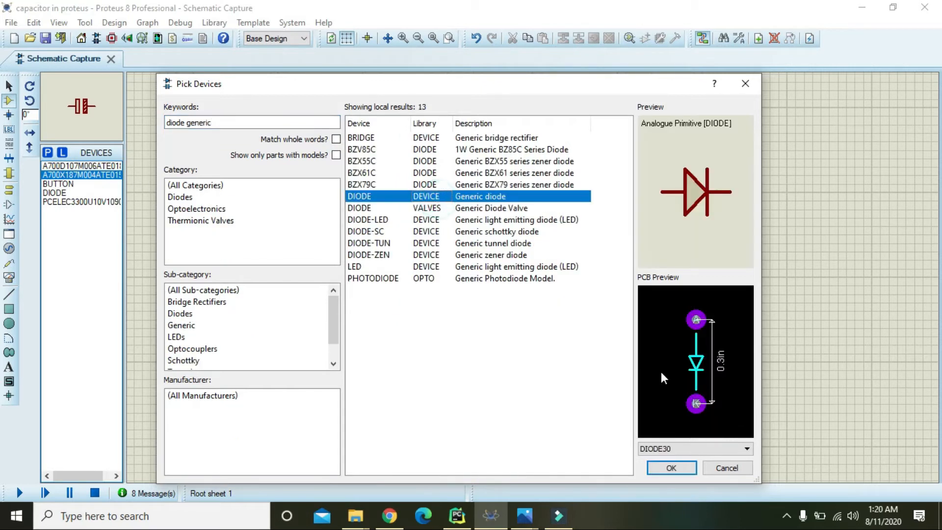
click(672, 468)
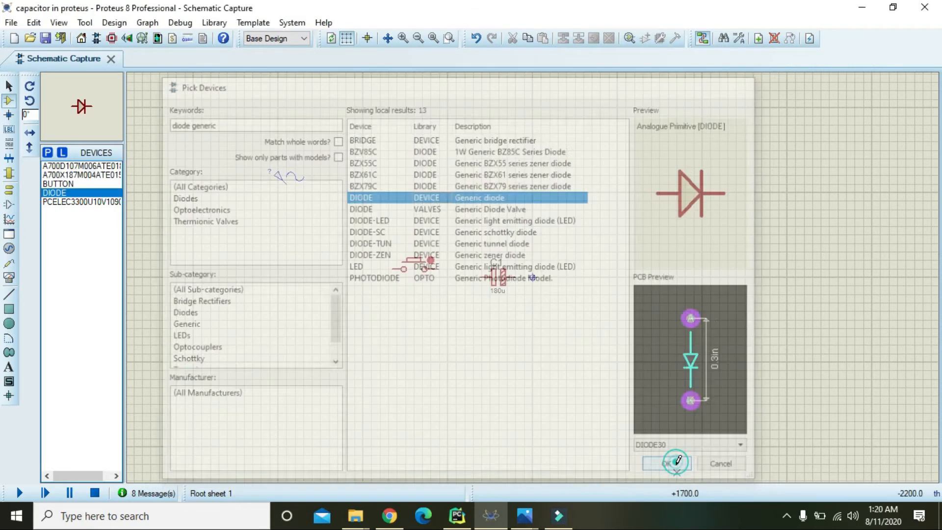
click(667, 463)
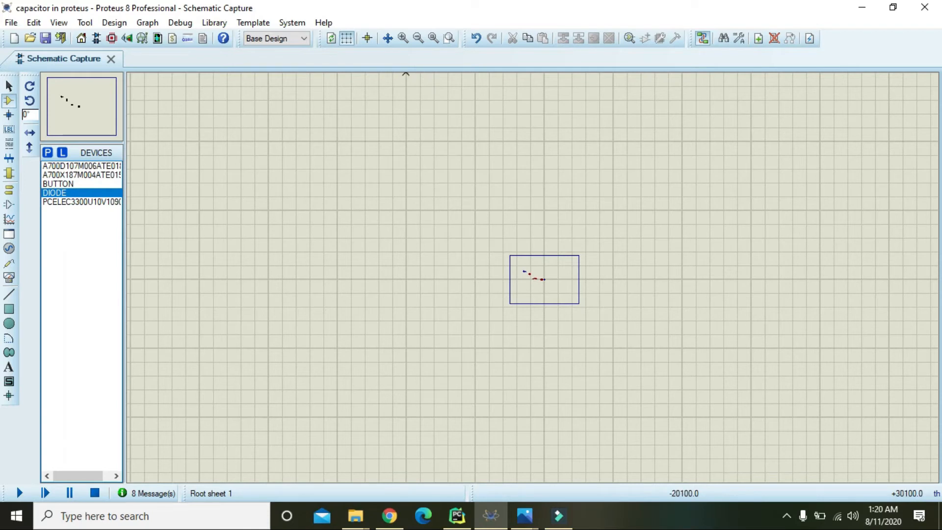
Zoom in twice and place an OSCILLOSCOPE instrument right of capacitor C1
click(404, 37)
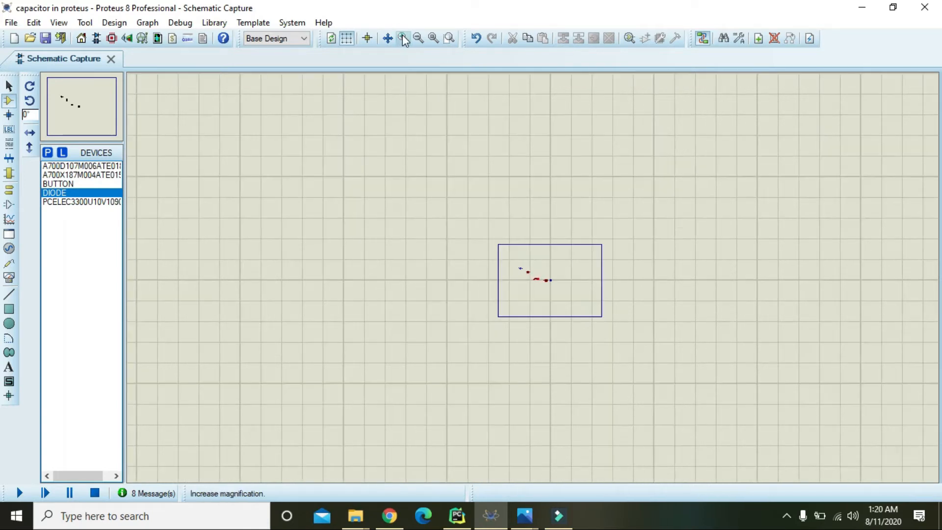
click(403, 38)
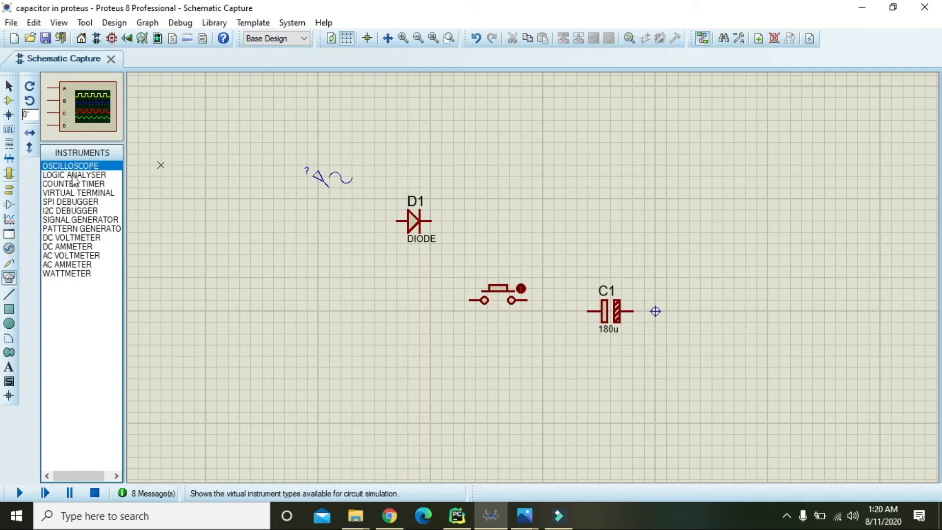
click(655, 221)
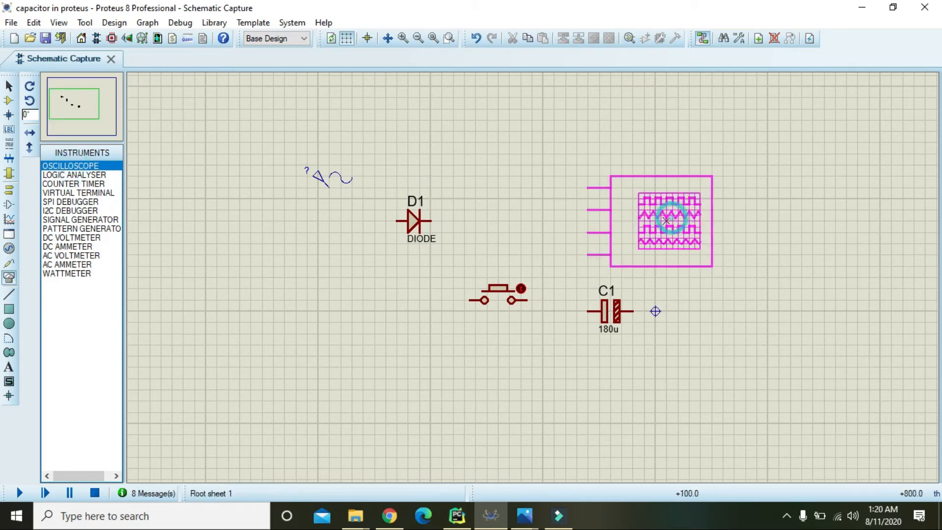
click(324, 179)
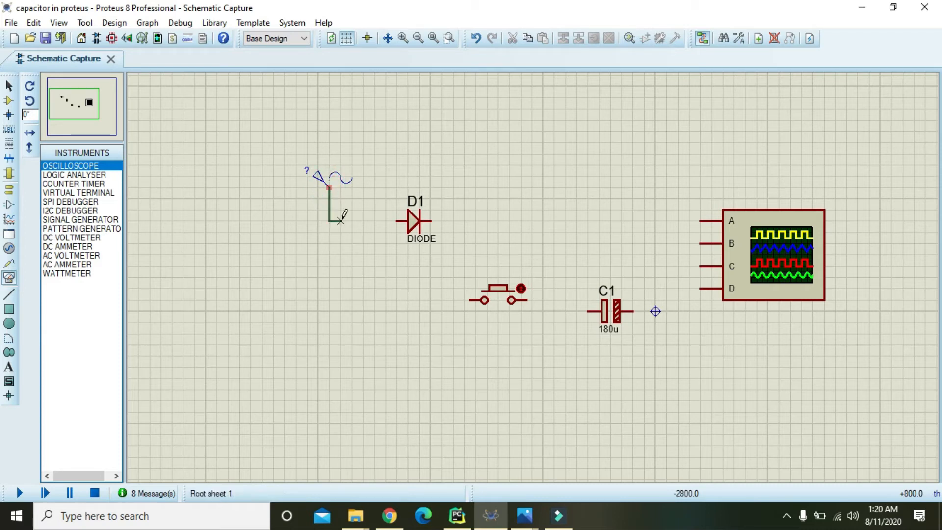
Wire the sine source to diode D1 and give it 3 V amplitude and 10 Hz
click(327, 178)
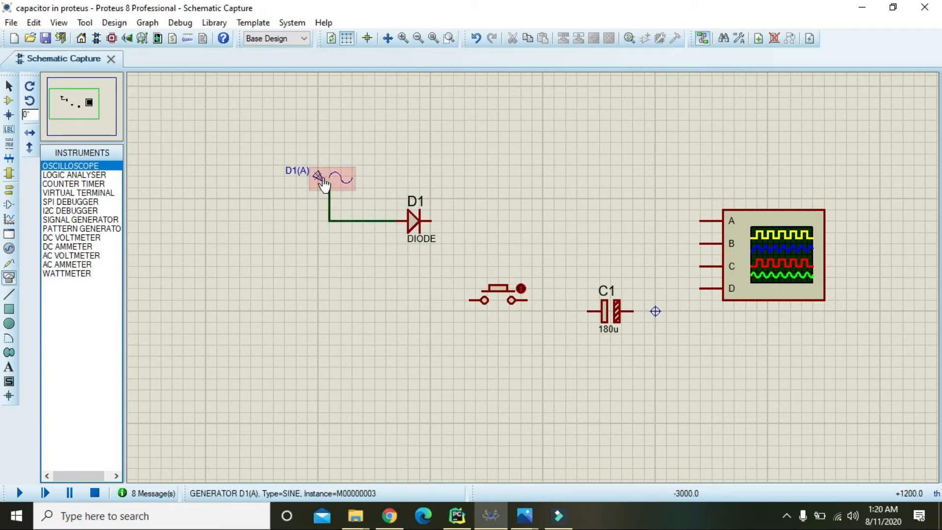
double_click(325, 178)
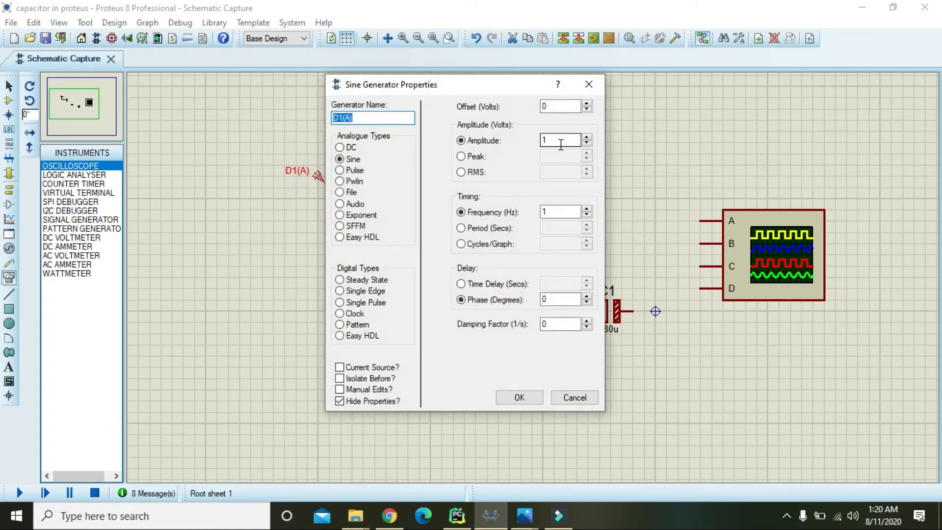
click(560, 139)
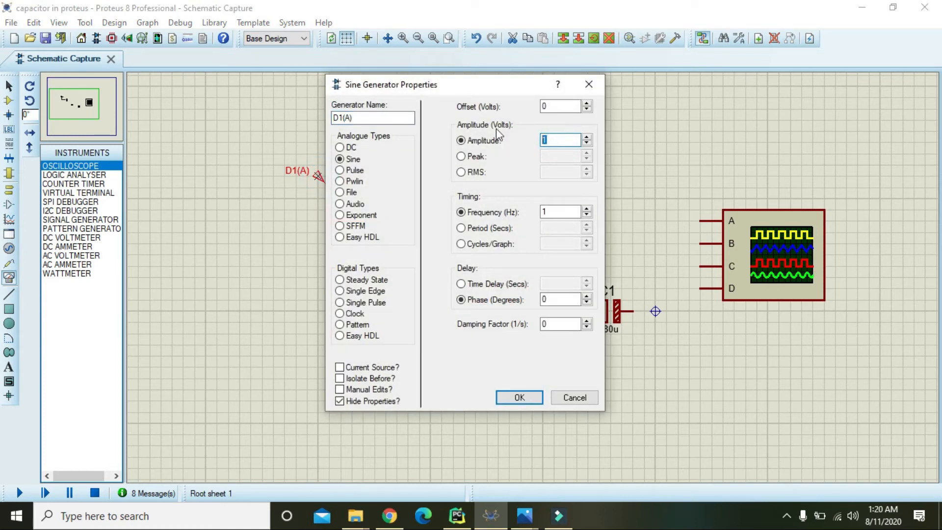
text(3)
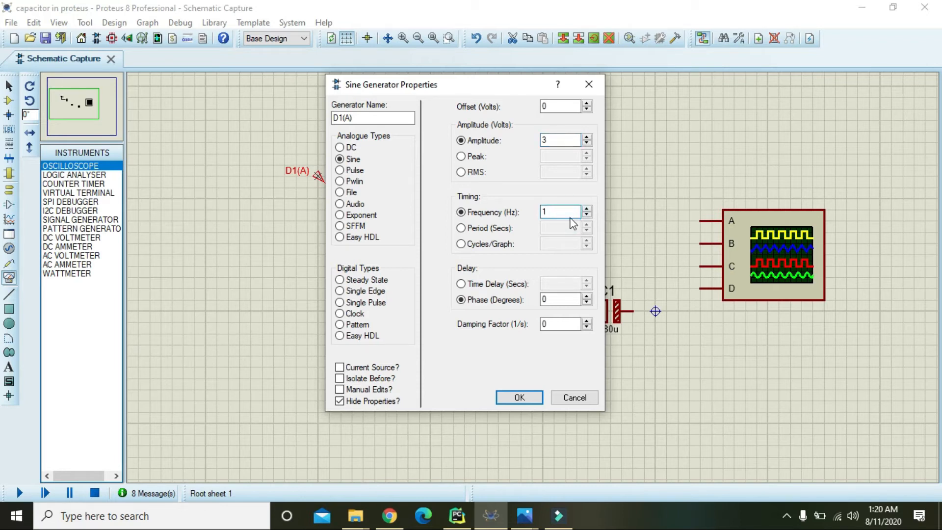
text(0)
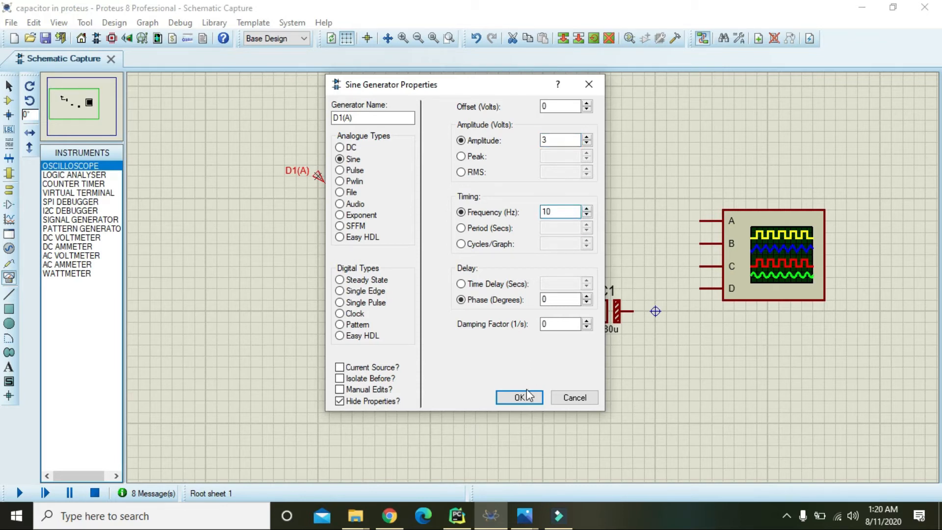
click(519, 397)
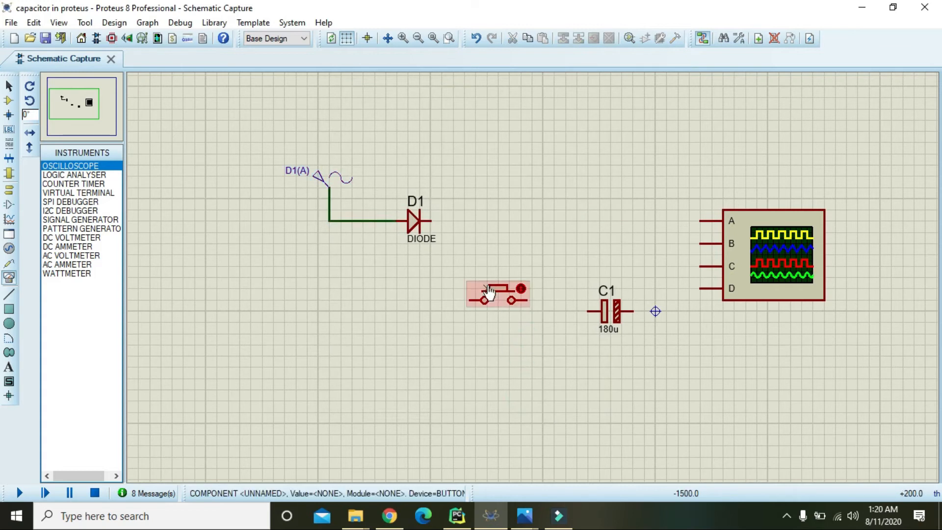
Move C1 below the button, then wire diode→button→C1 and diode output→scope channel A
click(609, 312)
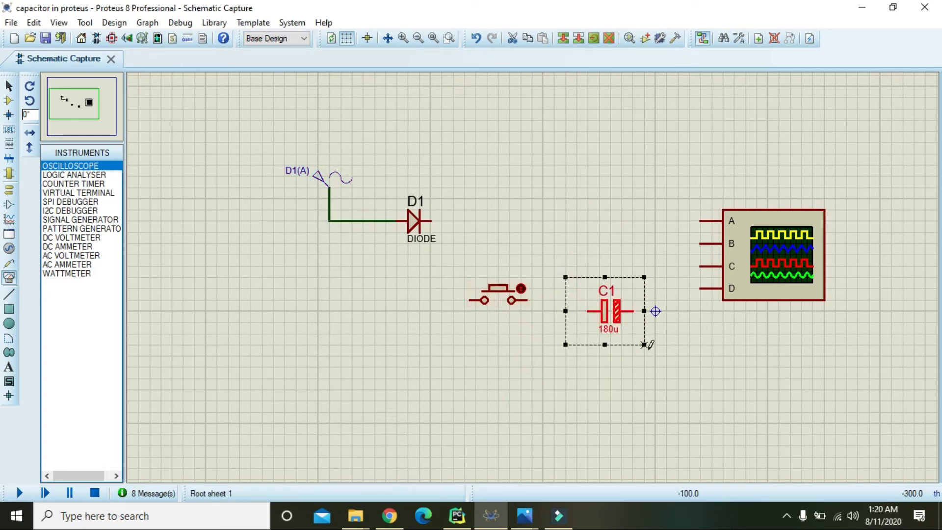
drag(608, 311, 574, 363)
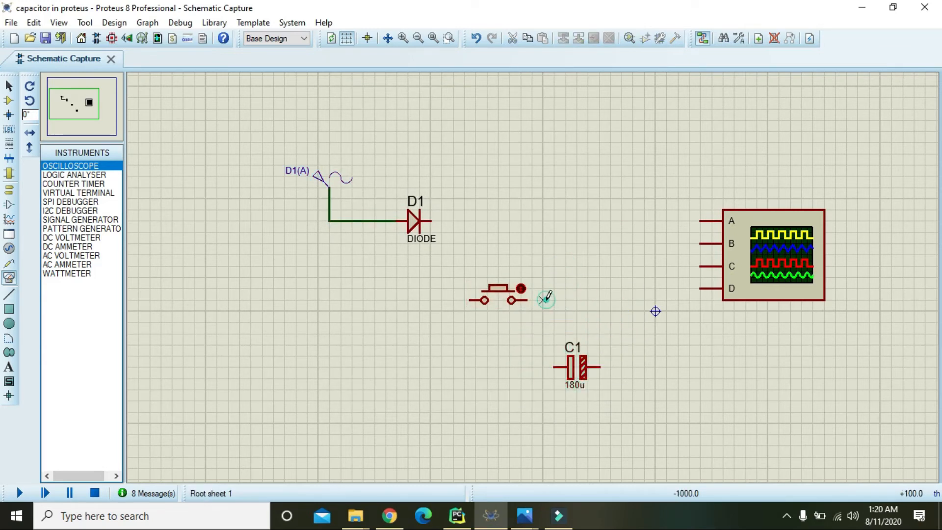
drag(525, 299, 565, 366)
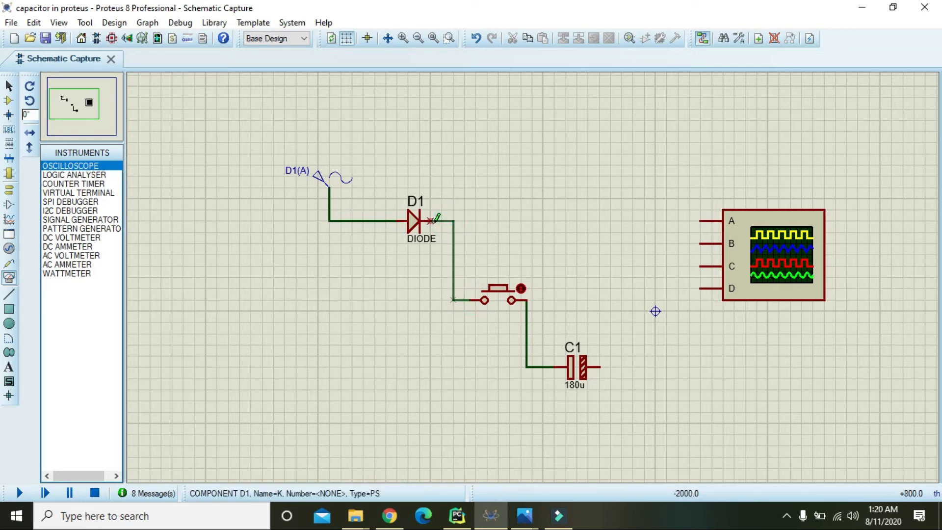
click(546, 210)
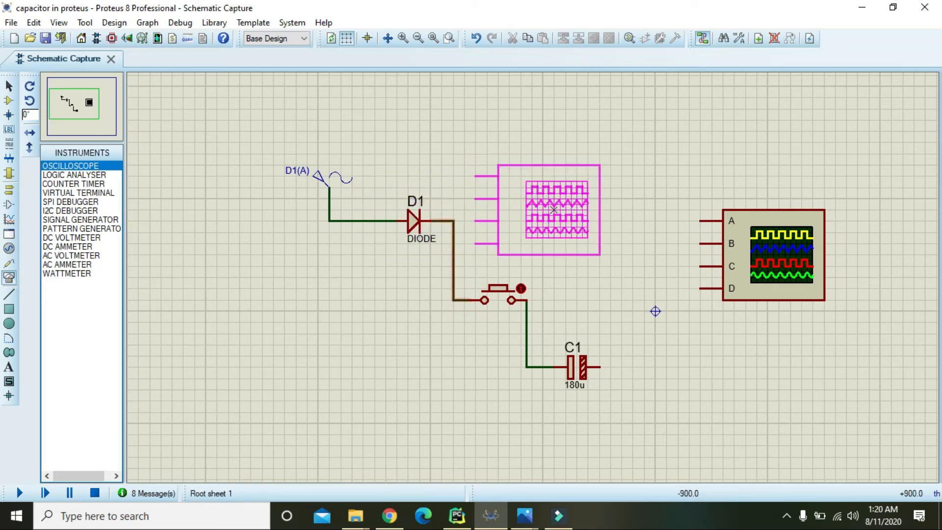
drag(546, 210, 444, 222)
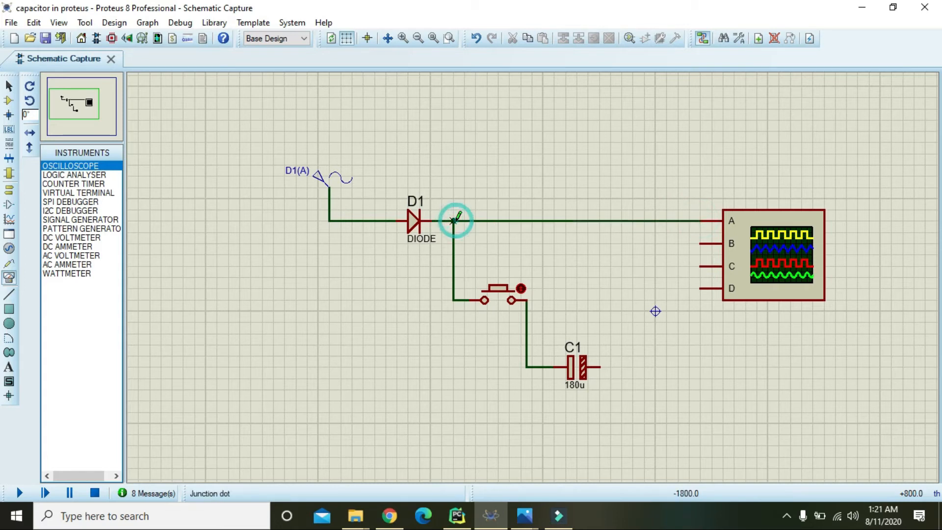
click(419, 222)
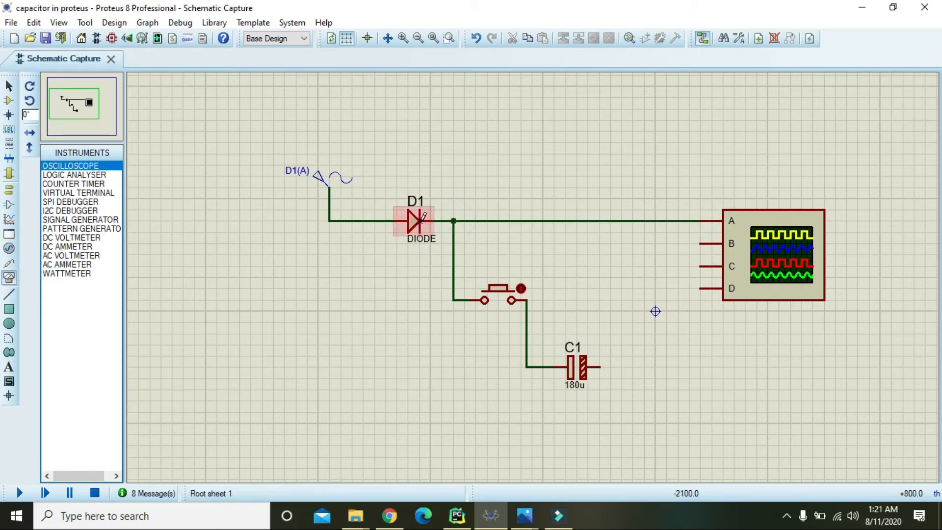
mouse_move(420, 221)
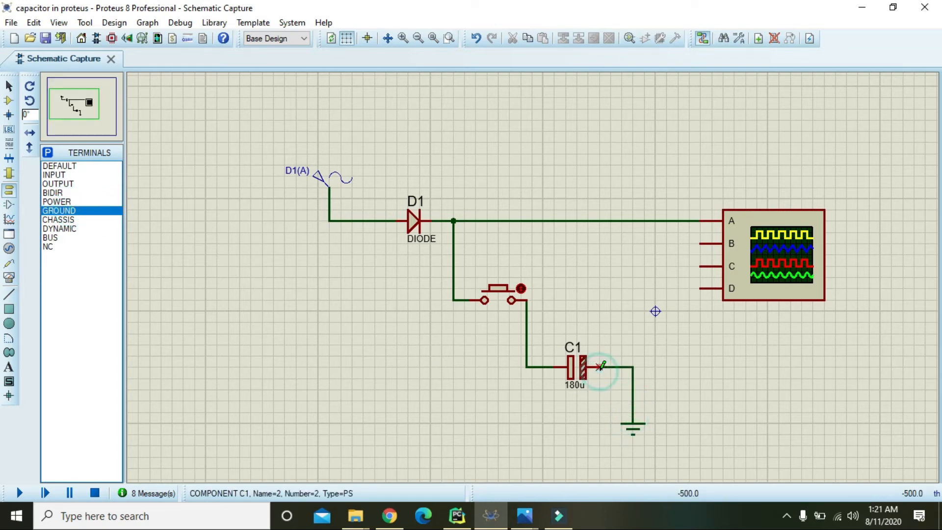
Change capacitor C1's capacitance to 18000u in its properties
double_click(578, 366)
text(18000u)
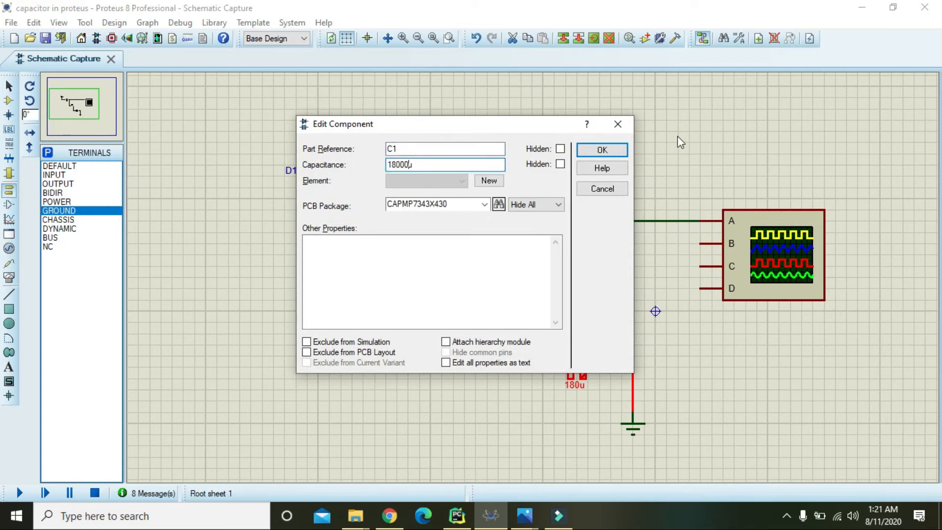
click(602, 150)
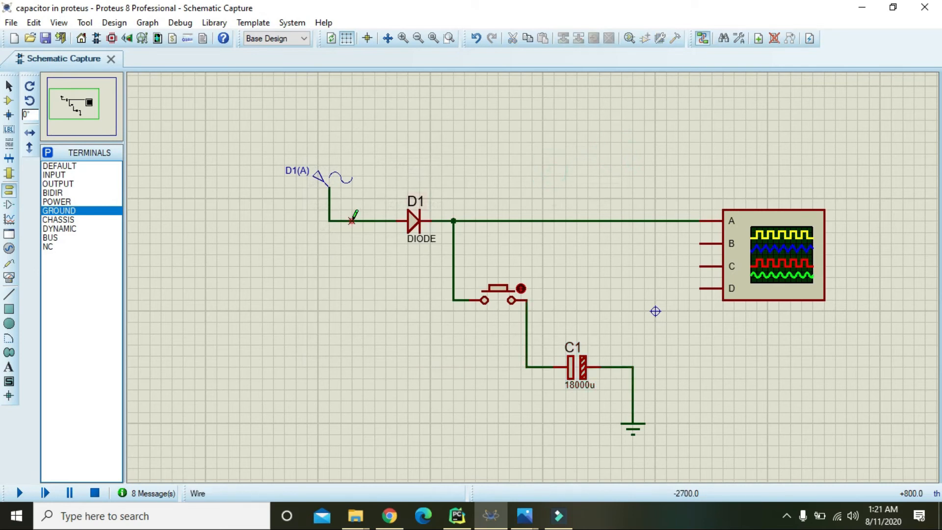
mouse_move(18, 492)
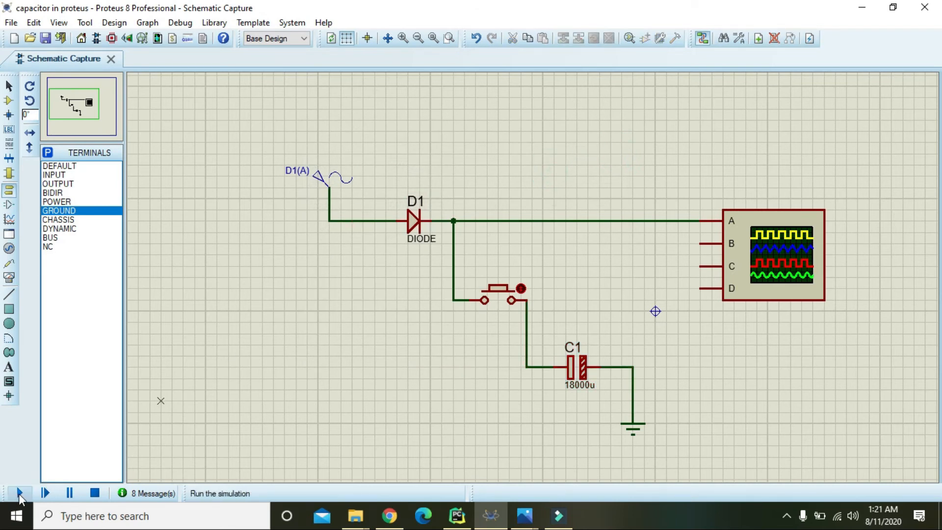
Start the simulation and set channel A to 1 V/div with a wider timebase
click(19, 493)
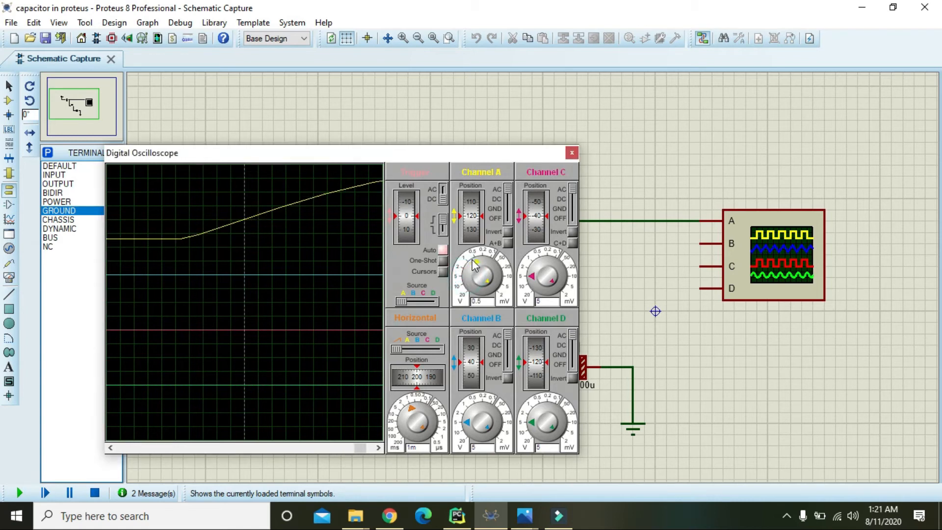
click(481, 276)
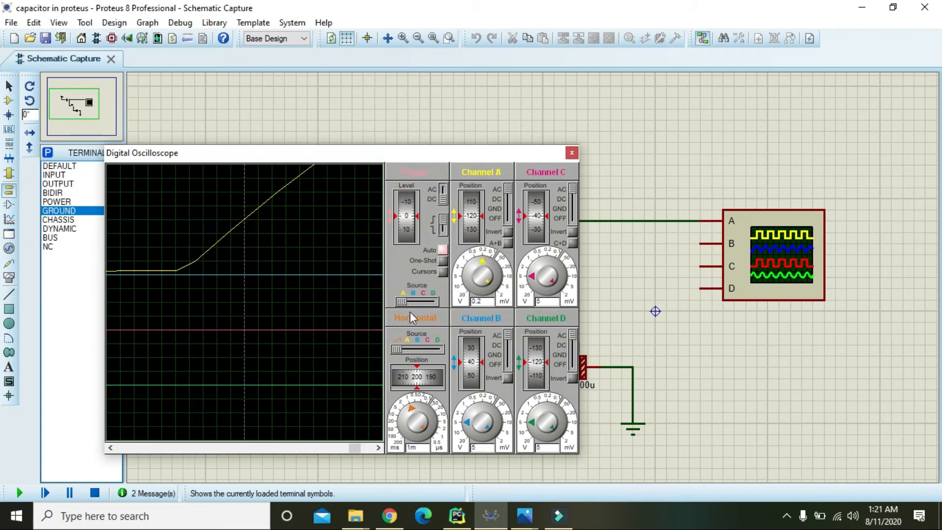
mouse_move(475, 292)
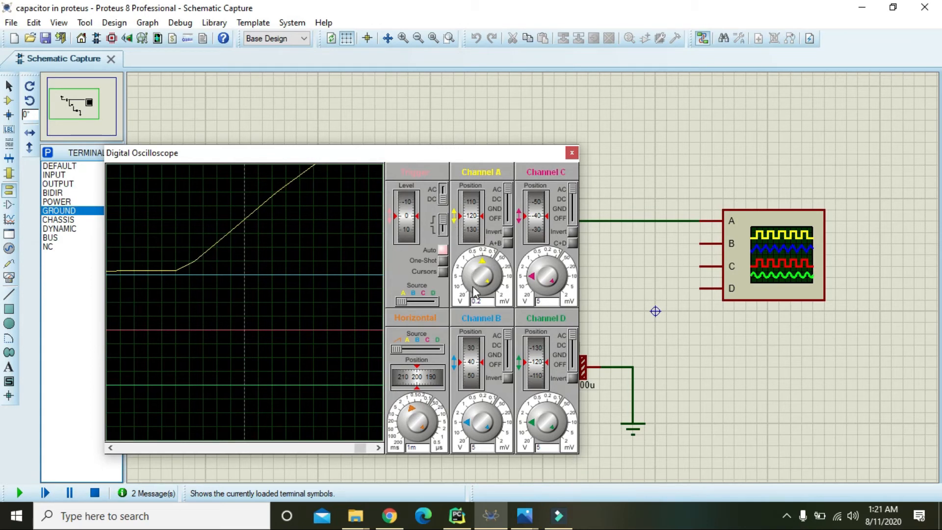
click(416, 421)
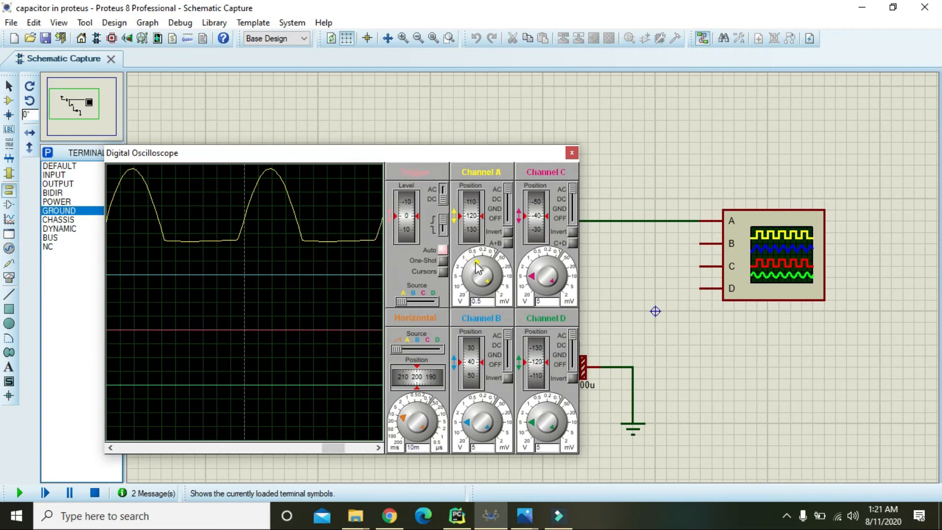
click(479, 267)
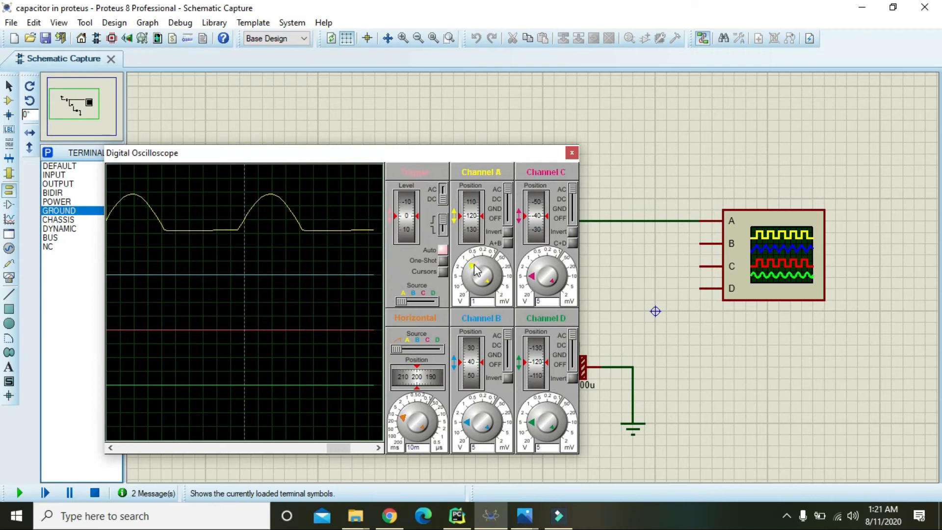
click(413, 419)
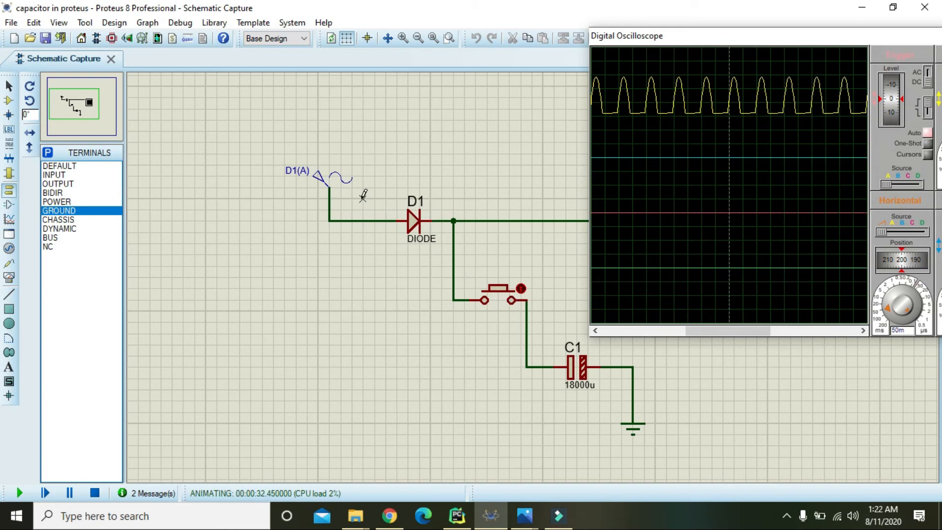
mouse_move(545, 263)
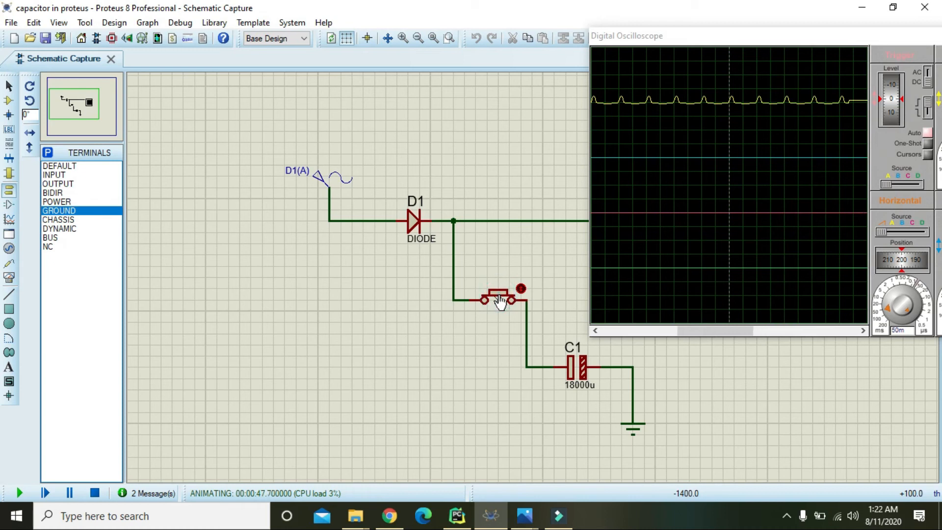
Press the push button to connect the 18000u filter capacitor and flatten the trace
click(484, 298)
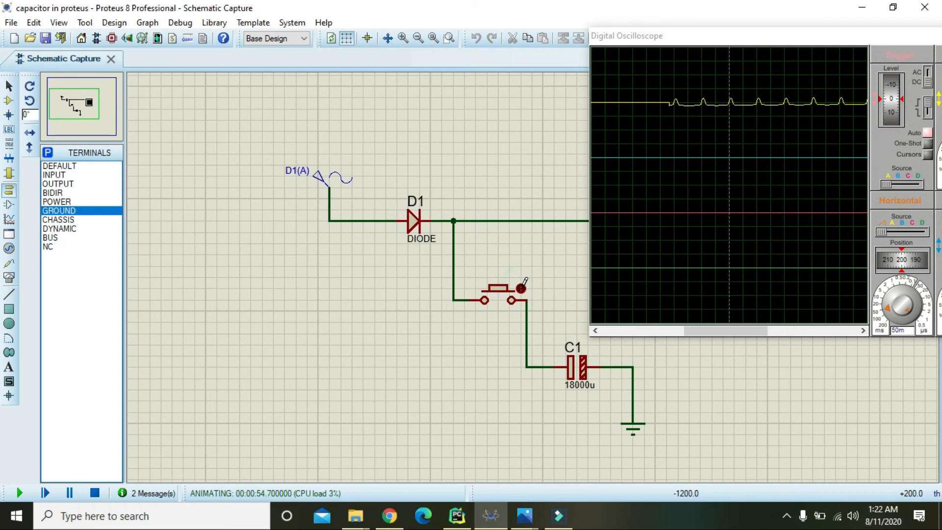
Move the scope window, raise channel A sensitivity, and toggle the push button repeatedly
drag(731, 35, 583, 30)
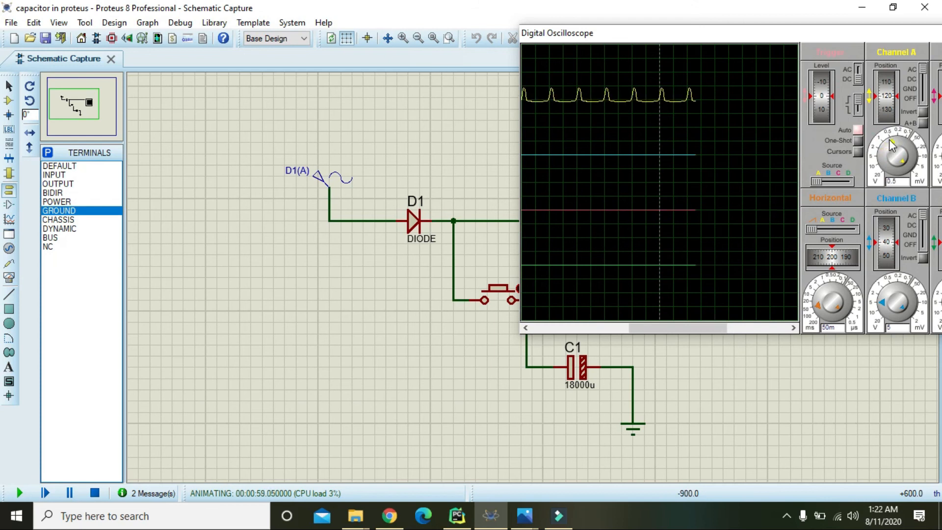
click(895, 156)
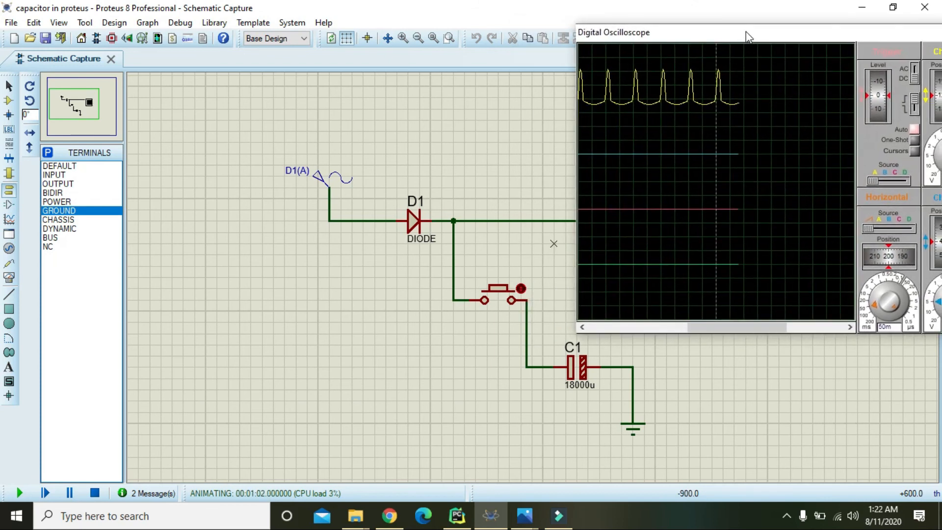
click(496, 298)
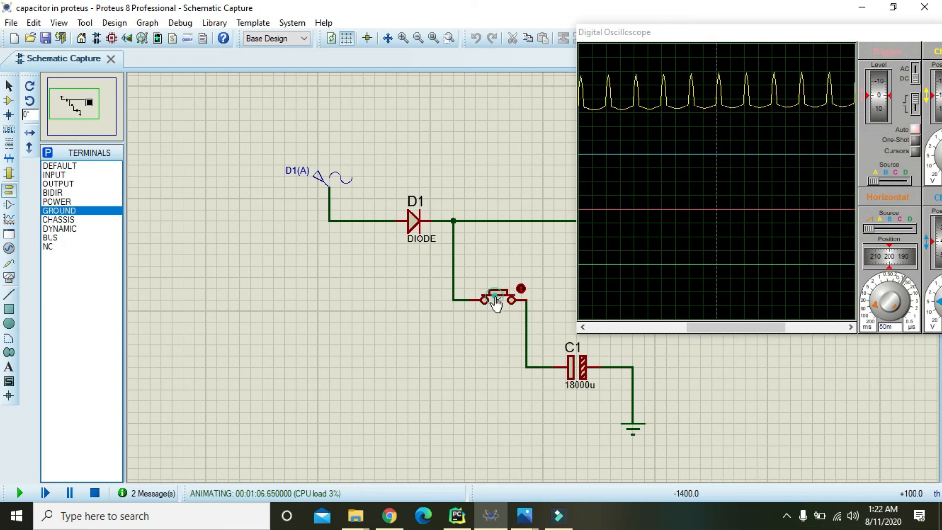
click(496, 299)
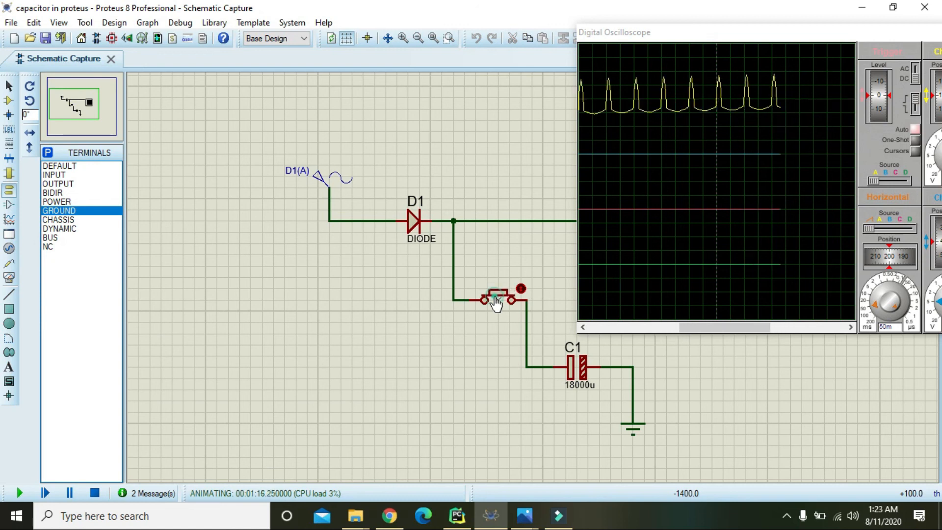
click(496, 299)
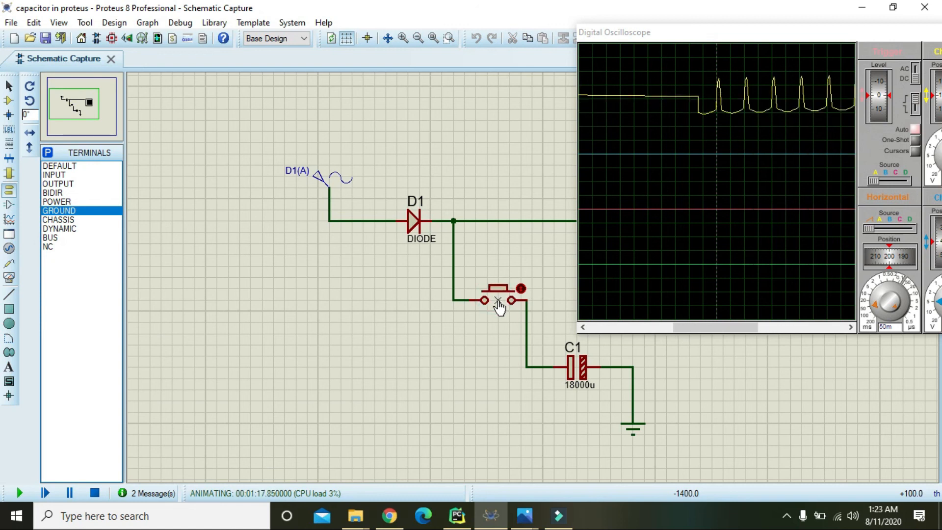